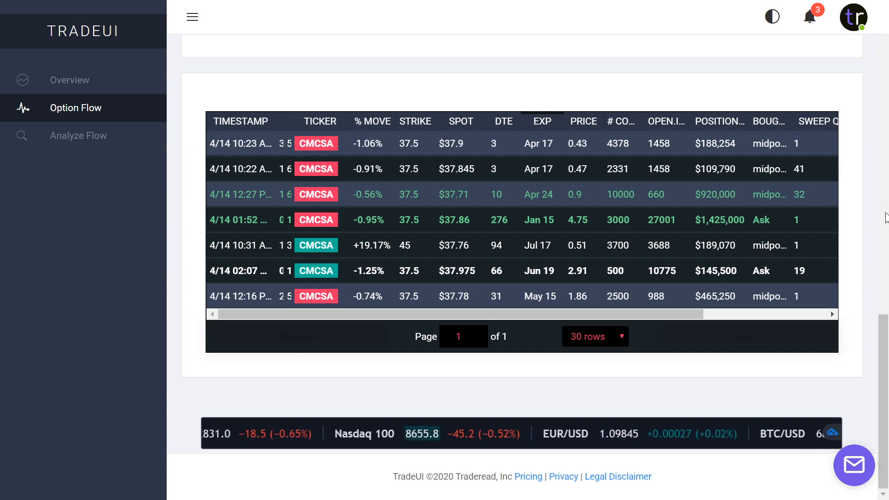
Step: Scroll up to the CMCSA Filters panel and OTM Overview chart on Option Flow
scroll("up", 3)
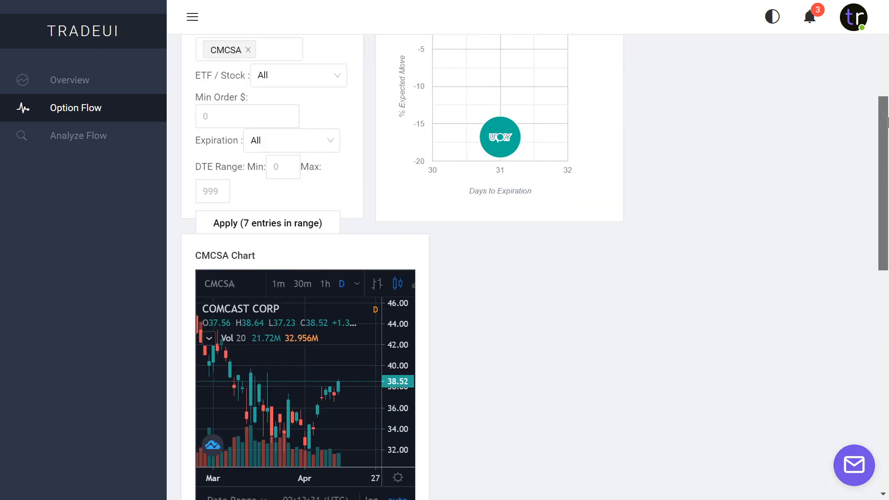
scroll("up", 3)
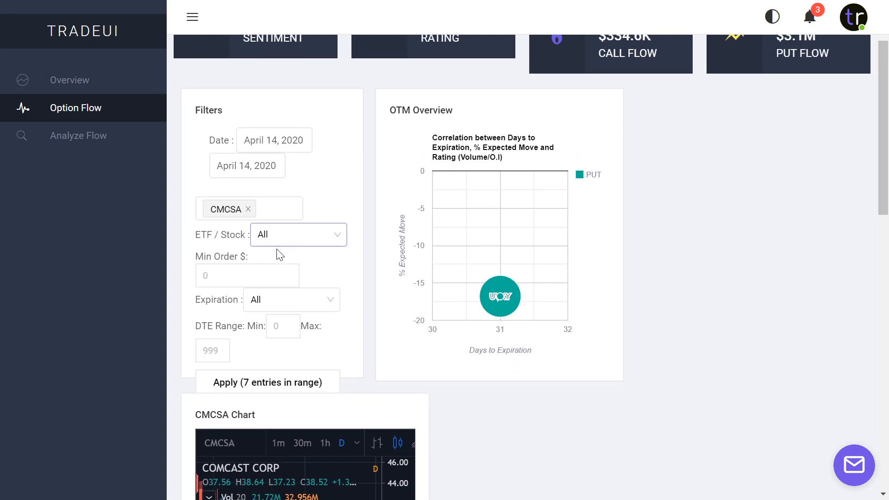
left_click(297, 234)
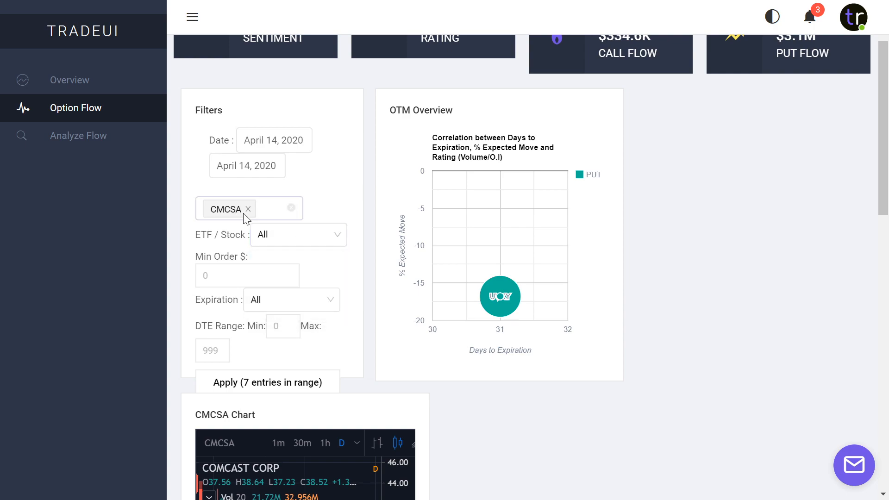
mouse_move(393, 327)
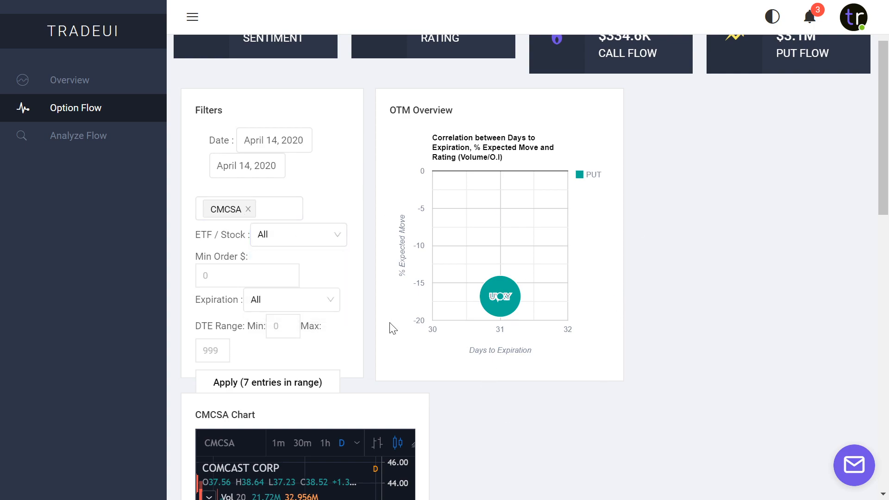
mouse_move(494, 162)
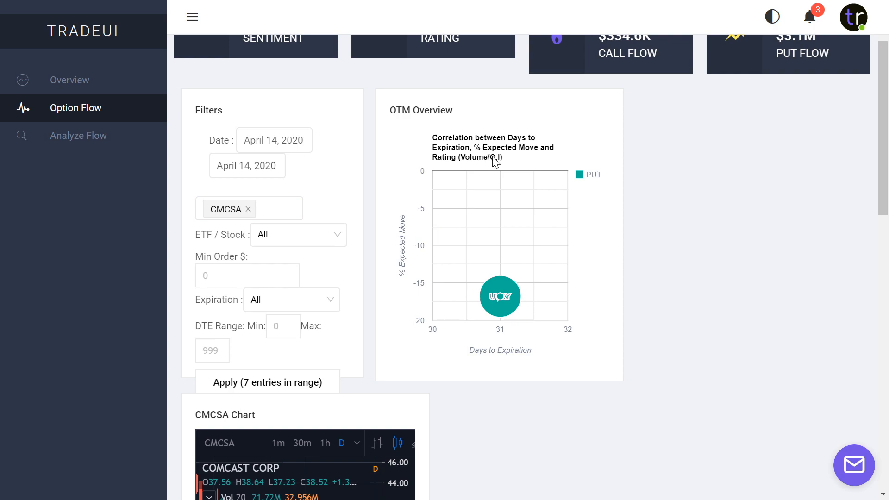
mouse_move(506, 252)
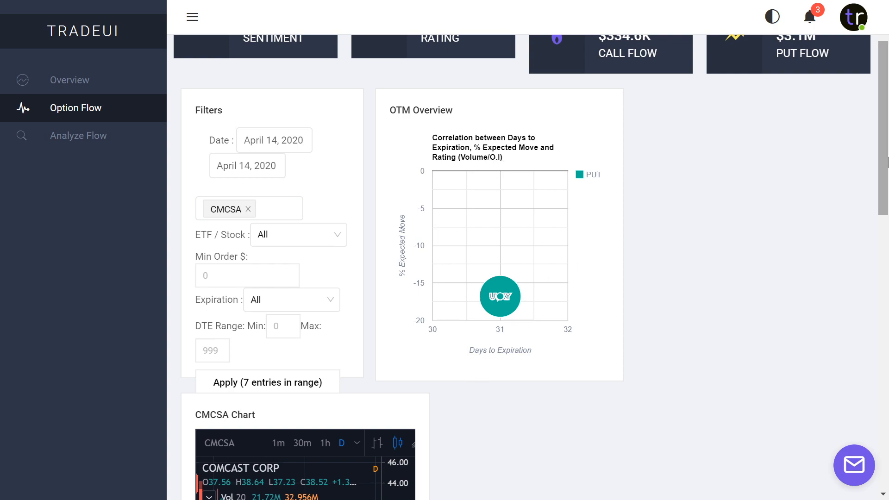
Step: Scroll down past the CMCSA chart to the ticker chips and seven-trade sweeps table
scroll("down", 3)
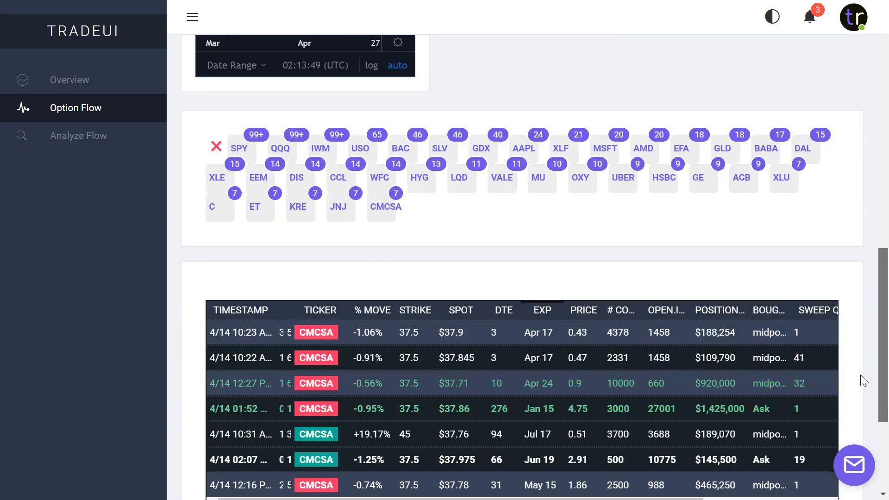
scroll("down", 3)
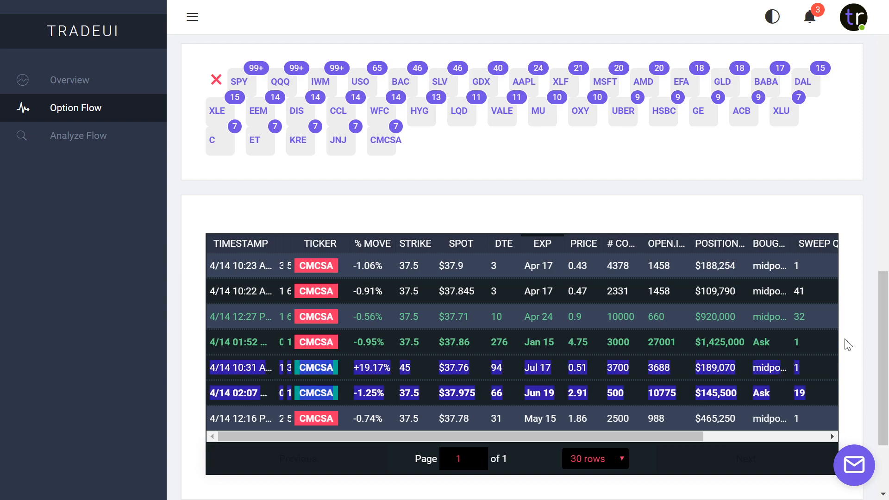
scroll("up", 3)
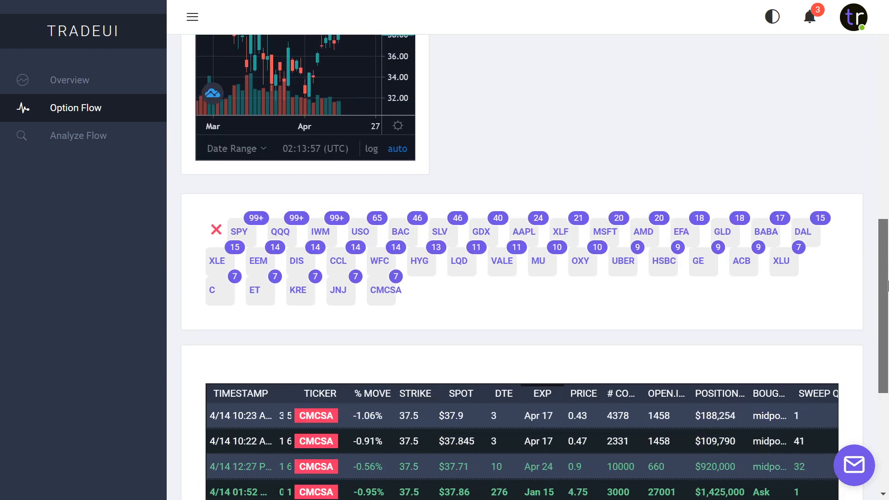
scroll("down", 3)
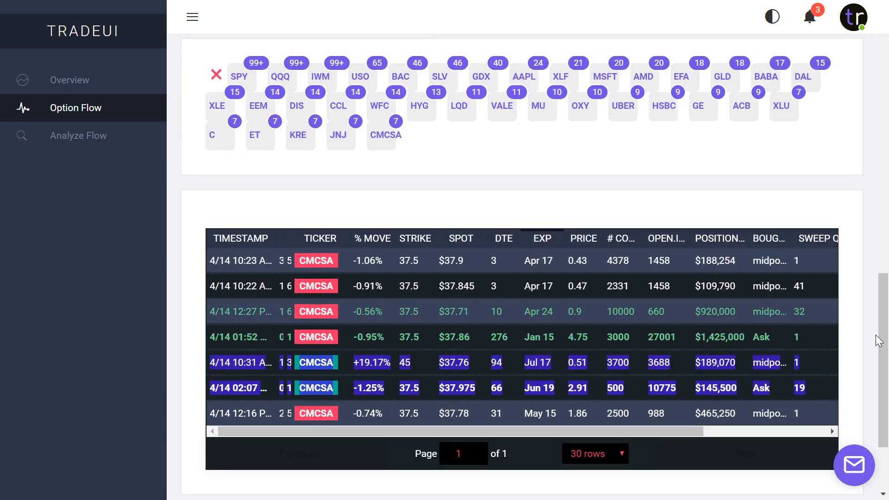